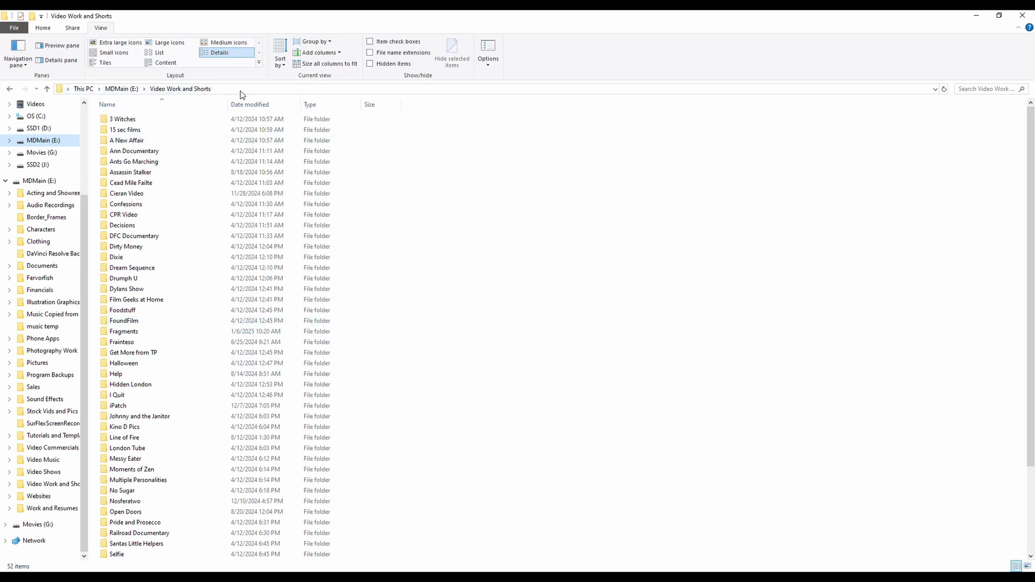
Launch Command Prompt from the Video Work and Shorts folder's address bar with cmd
{"action": "left_click", "coordinate": [198, 88]}
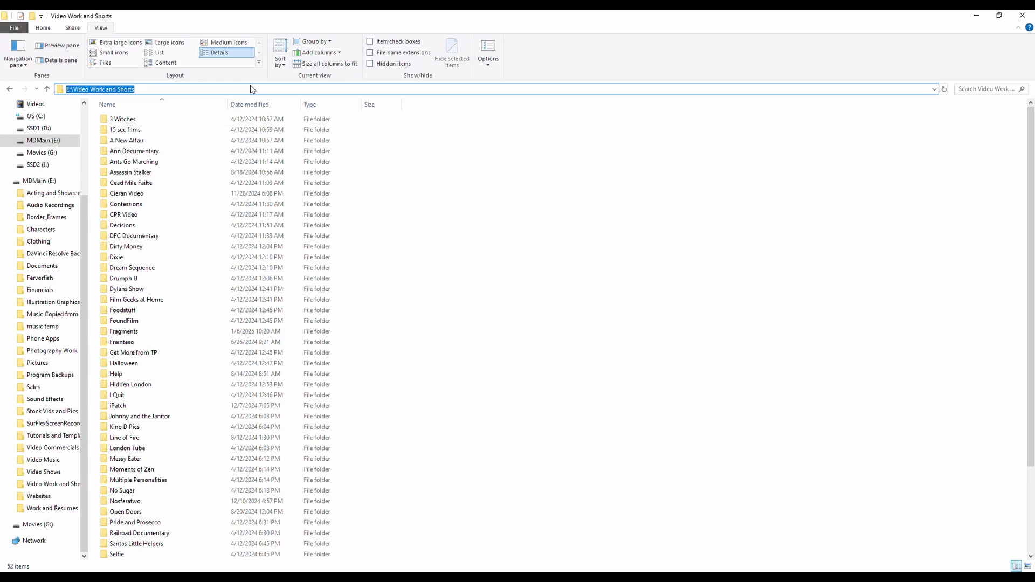
{"action": "type", "text": "cmd"}
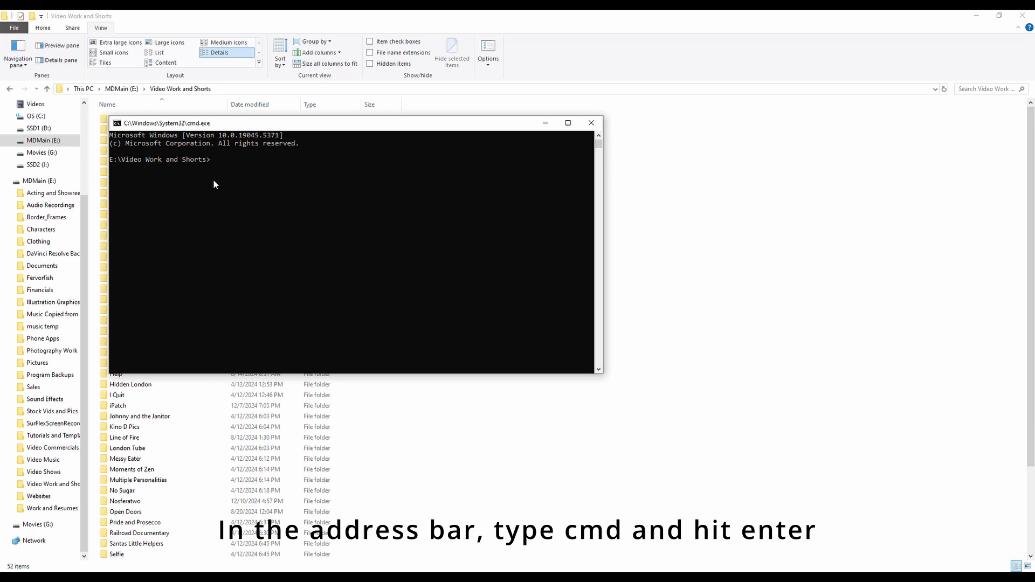
Enter the command dir /s /b > FileList.txt in the prompt
{"action": "type", "text": "dir /s /b > FileList.txt"}
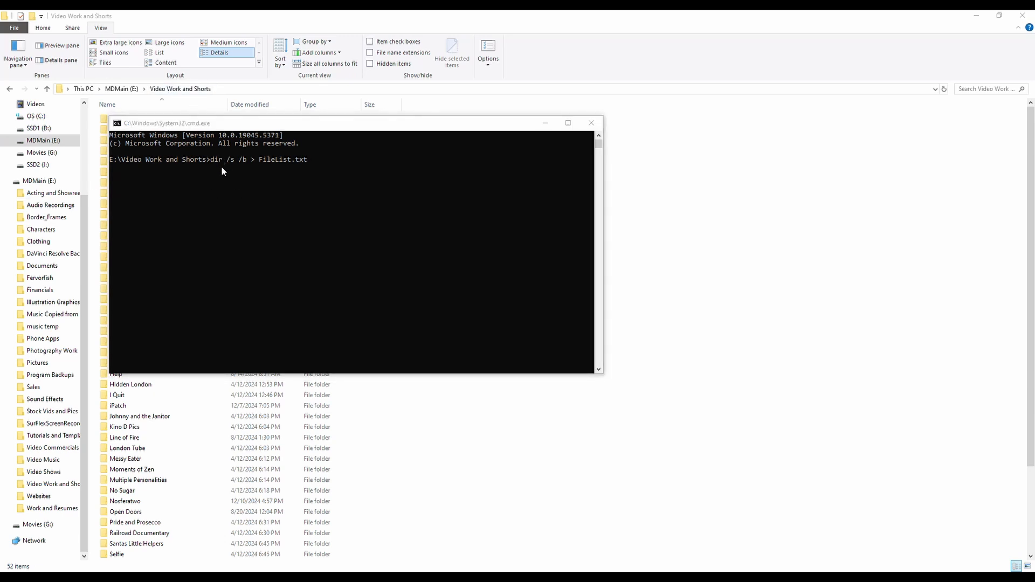
{"action": "mouse_move", "coordinate": [219, 163]}
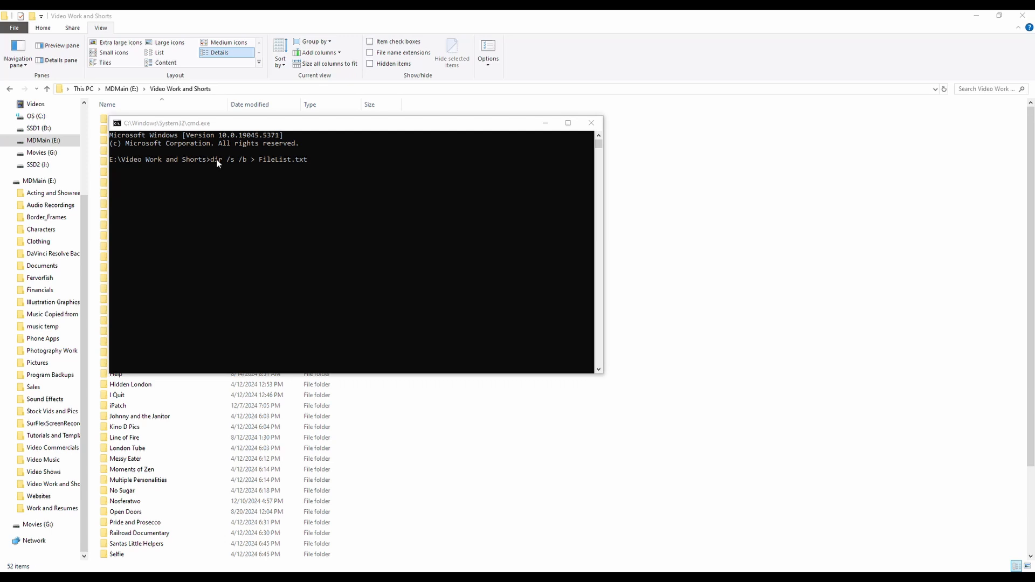
{"action": "mouse_move", "coordinate": [244, 165]}
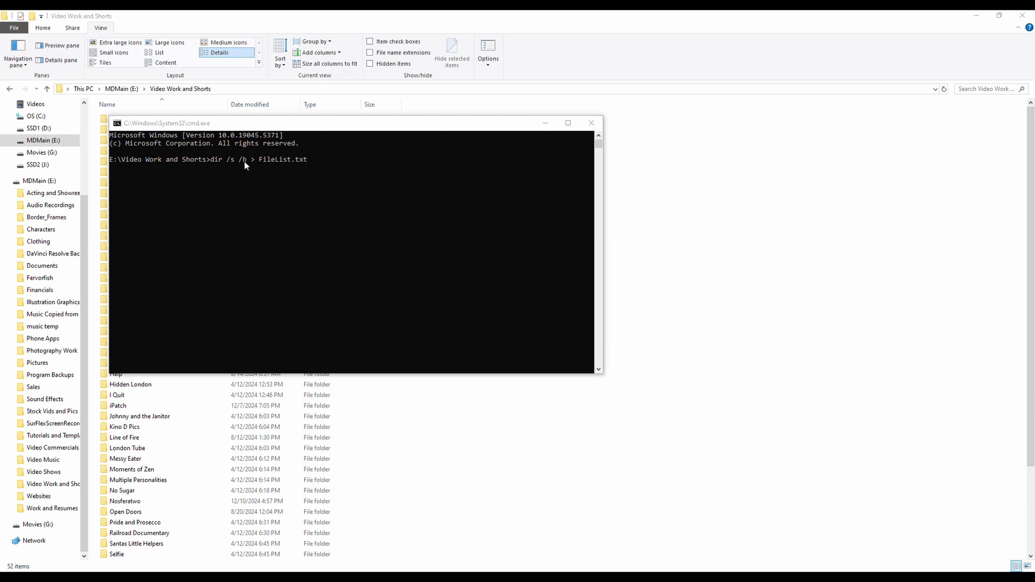
{"action": "mouse_move", "coordinate": [233, 165]}
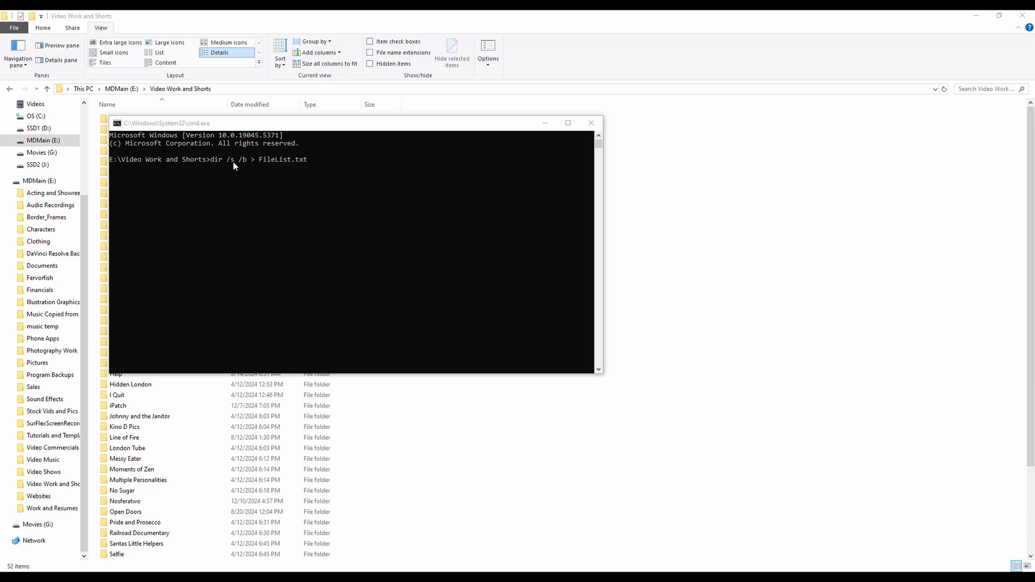
{"action": "mouse_move", "coordinate": [102, 264]}
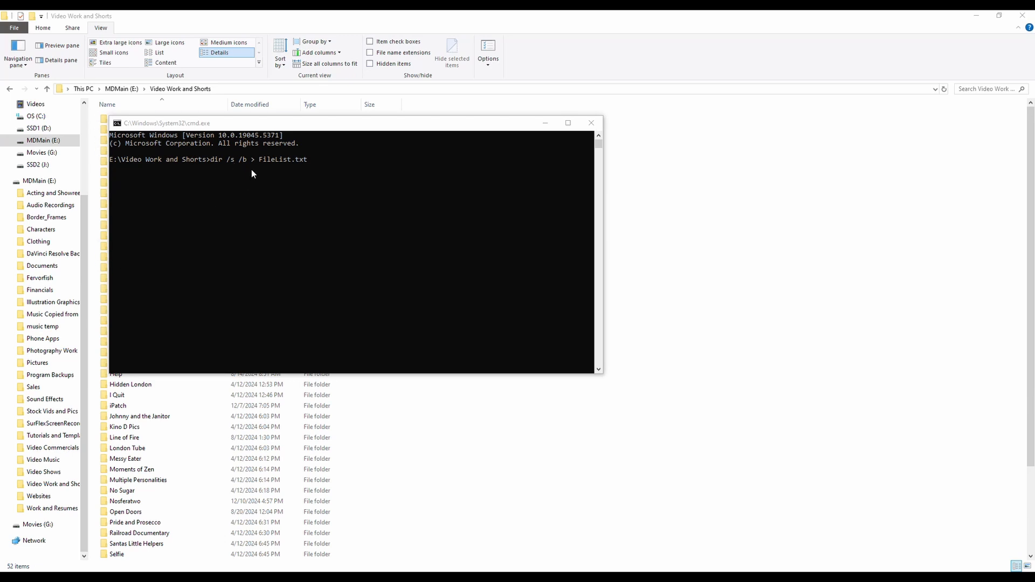
{"action": "mouse_move", "coordinate": [296, 168]}
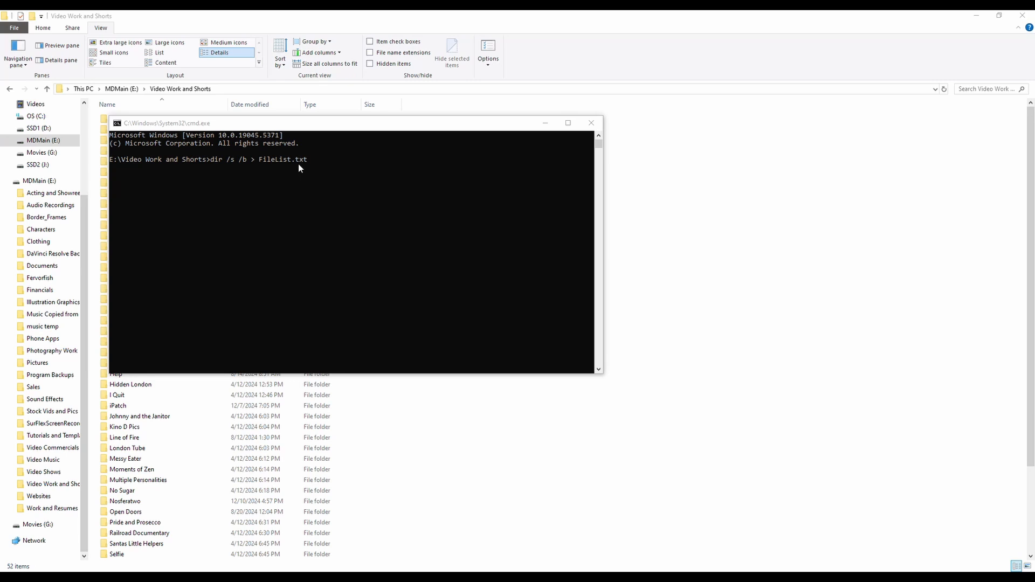
{"action": "mouse_move", "coordinate": [342, 162]}
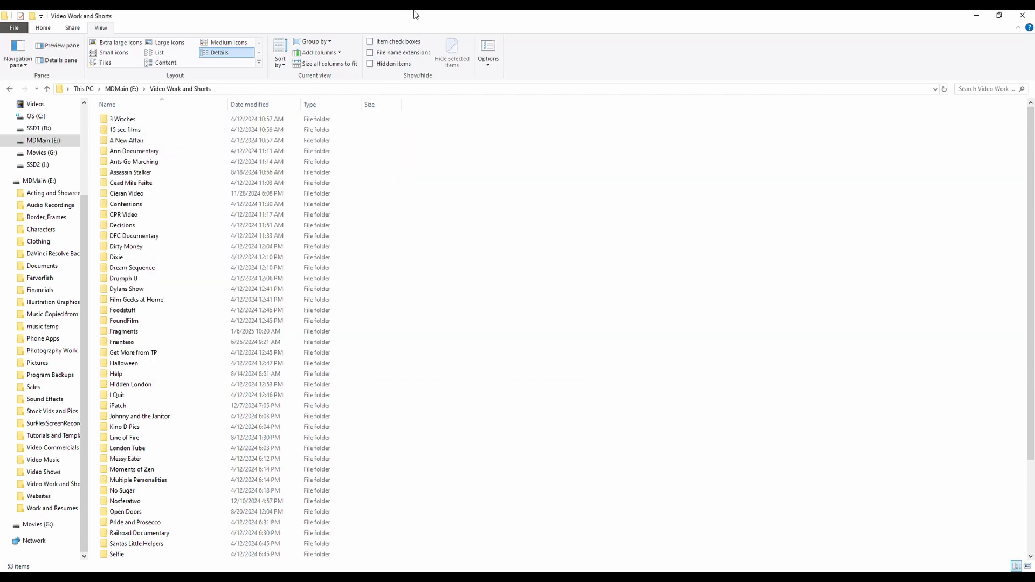
Open FileList.txt in Notepad, scroll, and highlight the MVI movie file paths
{"action": "left_click", "coordinate": [132, 554]}
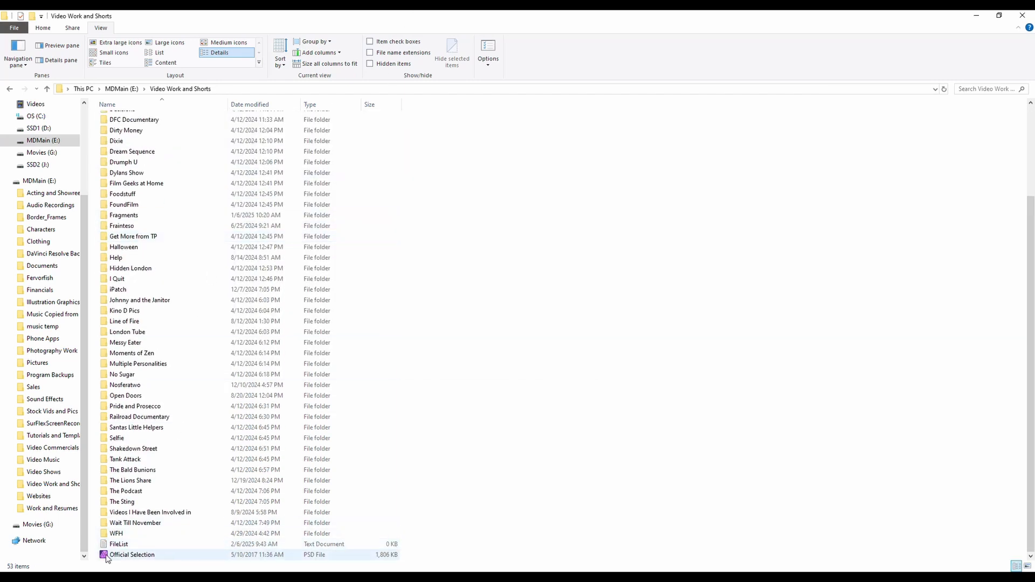
{"action": "double_click", "coordinate": [119, 544]}
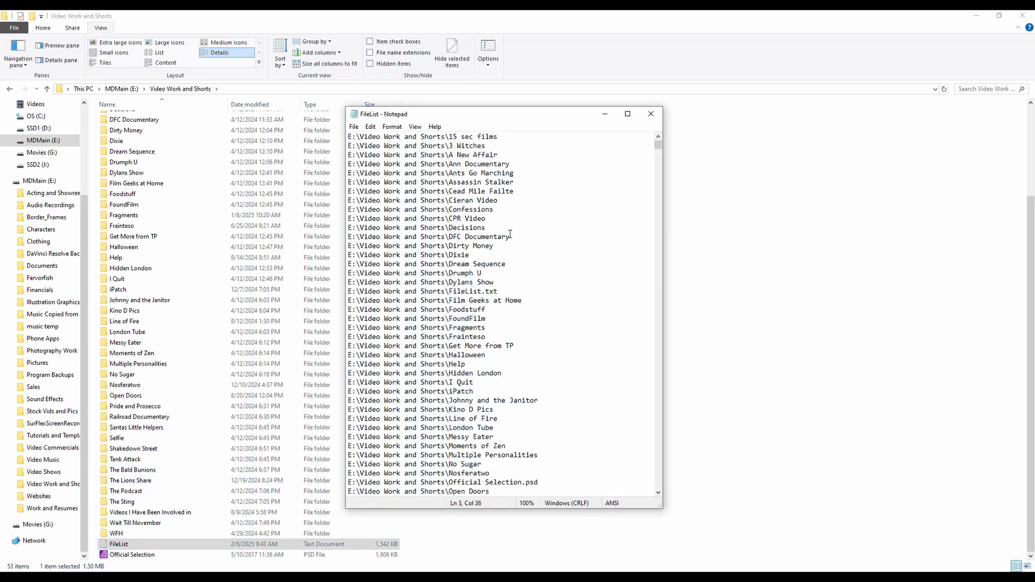
{"action": "scroll", "scroll_direction": "down", "scroll_amount": 3}
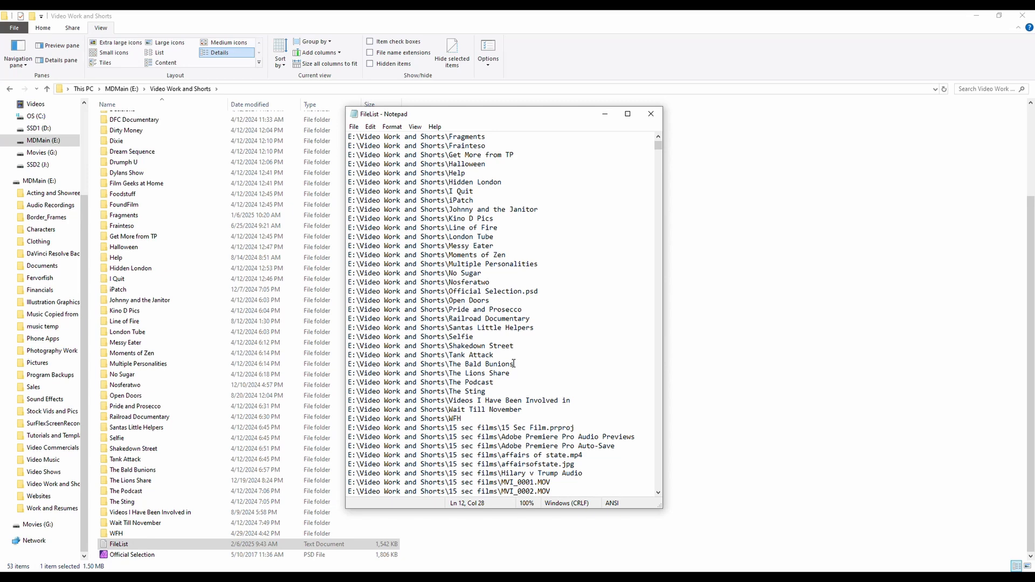
{"action": "left_click_drag", "start_coordinate": [550, 291], "coordinate": [498, 345]}
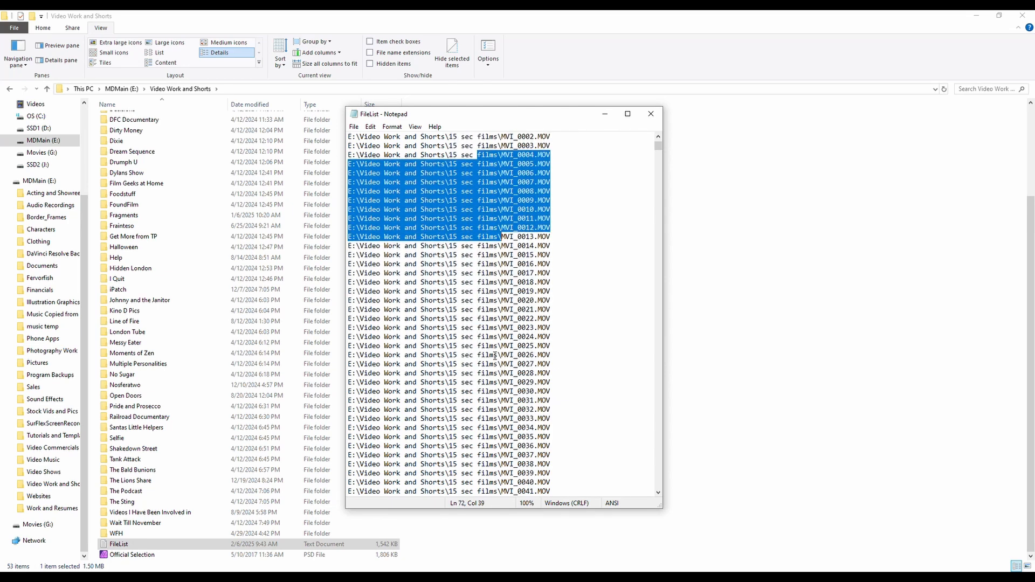
{"action": "left_click", "coordinate": [649, 114]}
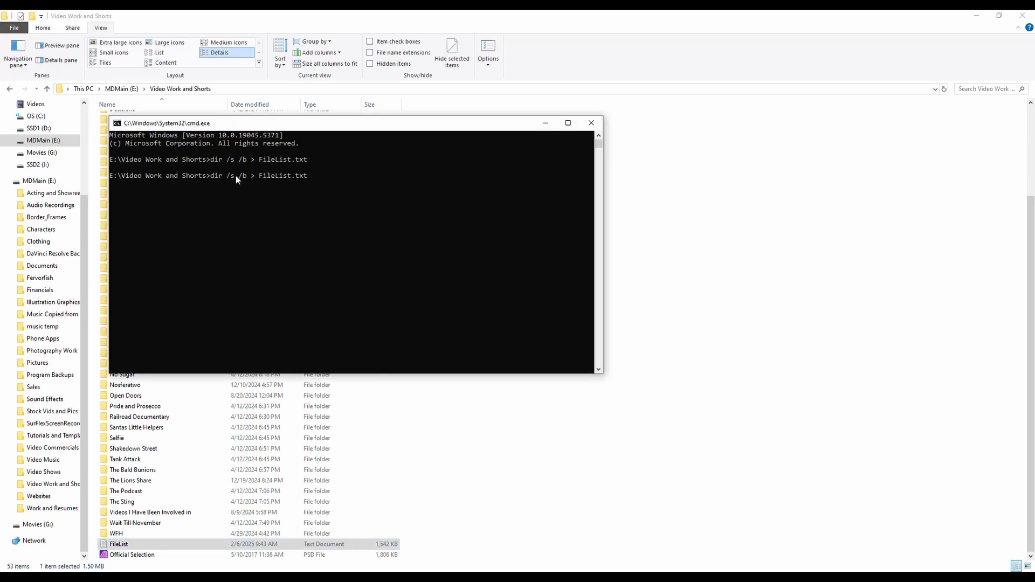
{"action": "mouse_move", "coordinate": [277, 185]}
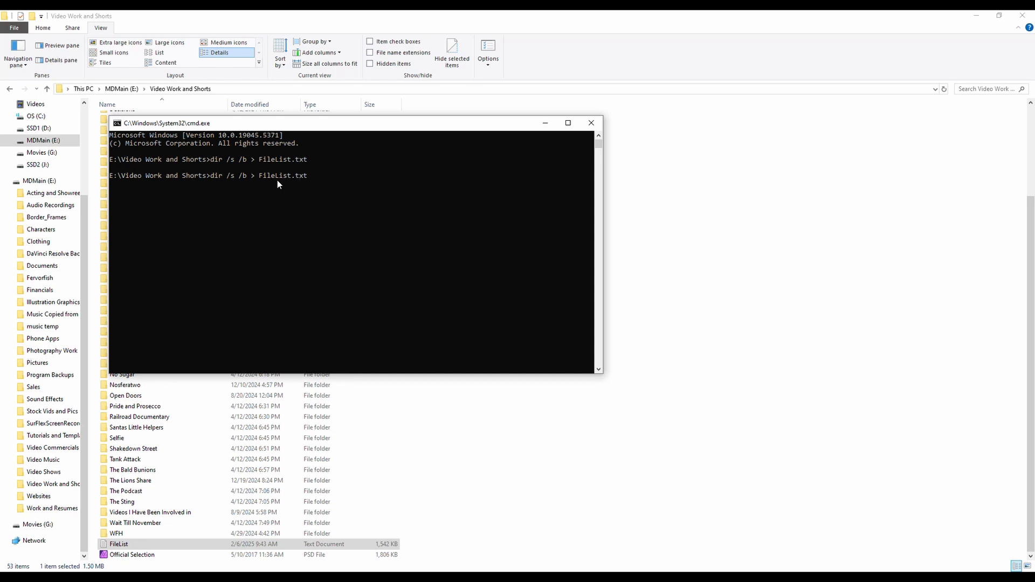
Rerun the listing as dir /b > FileList.txt and close the prompt
{"action": "key", "text": "Backspace"}
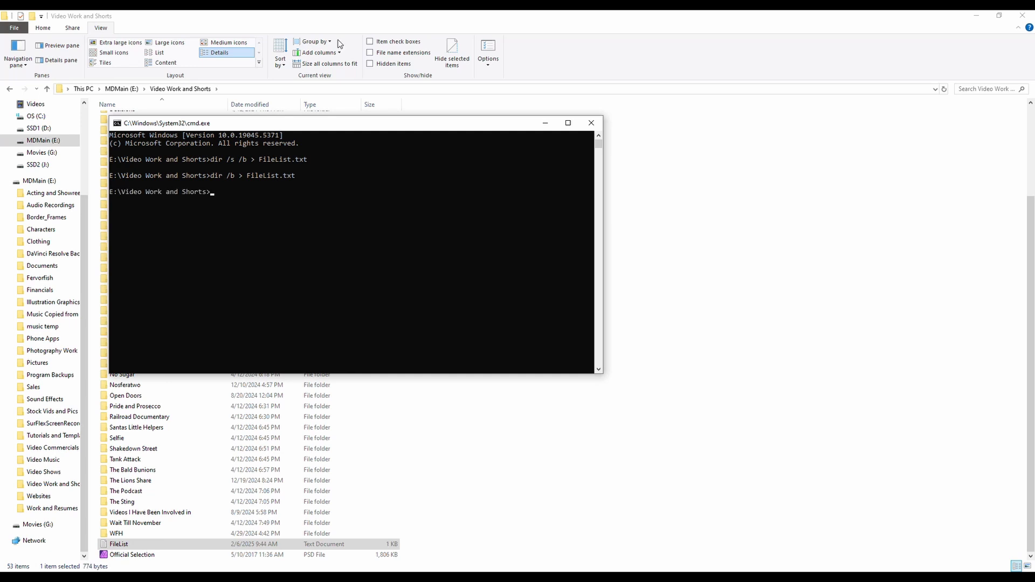
{"action": "left_click", "coordinate": [590, 123]}
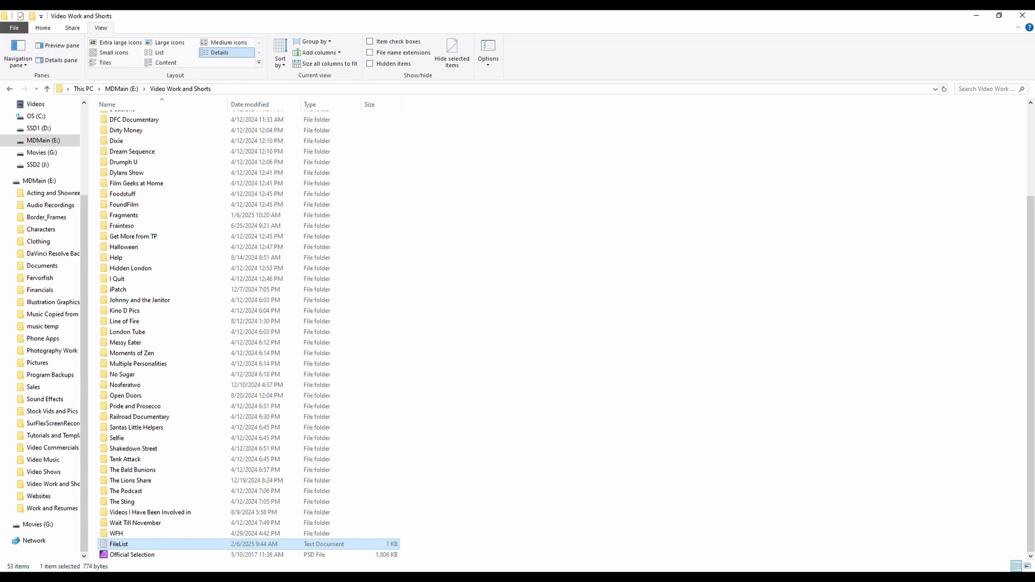
Open FileList.txt, review the top-level folder and file names, and close Notepad
{"action": "double_click", "coordinate": [119, 544]}
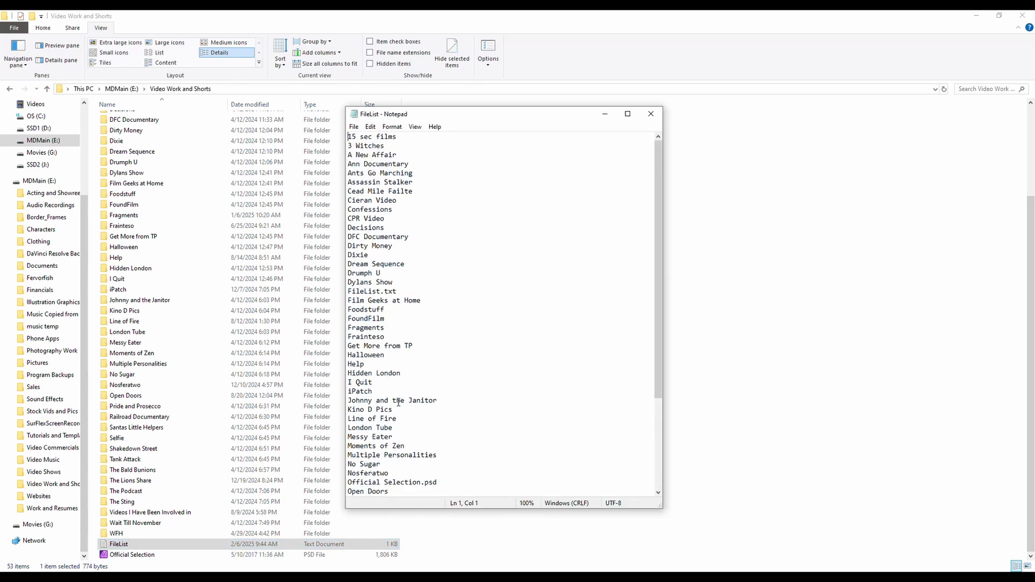
{"action": "left_click_drag", "start_coordinate": [388, 154], "coordinate": [398, 418]}
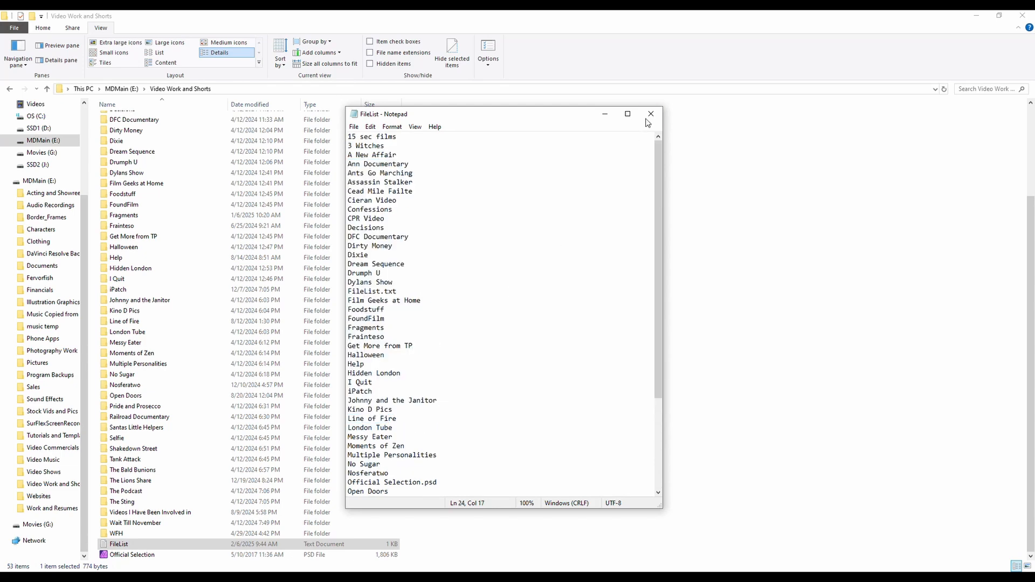
{"action": "mouse_move", "coordinate": [650, 114]}
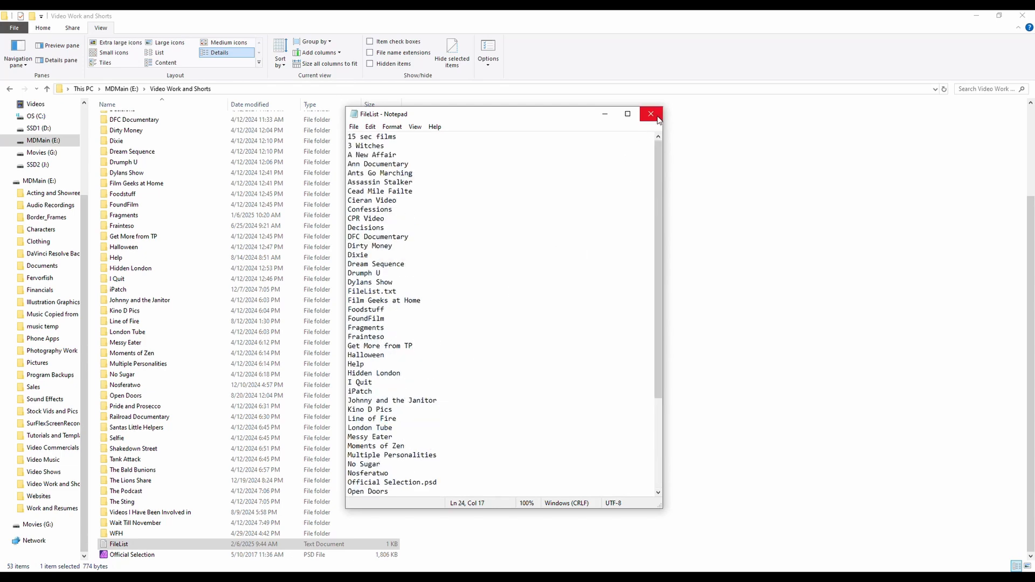
{"action": "left_click", "coordinate": [650, 114]}
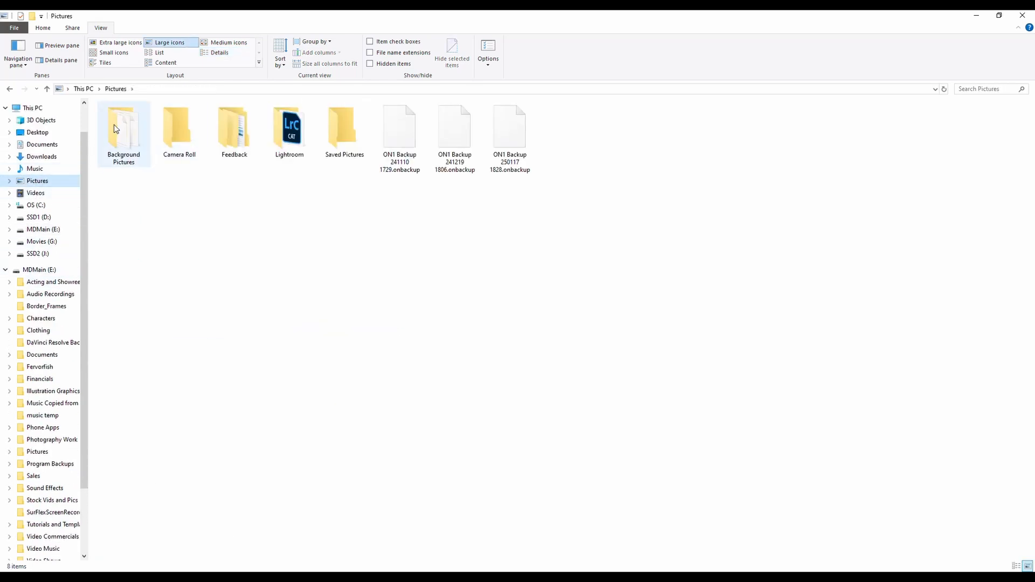
In Background Pictures, run dir /s /b > FileList.txt, then open and close FileList
{"action": "double_click", "coordinate": [123, 128]}
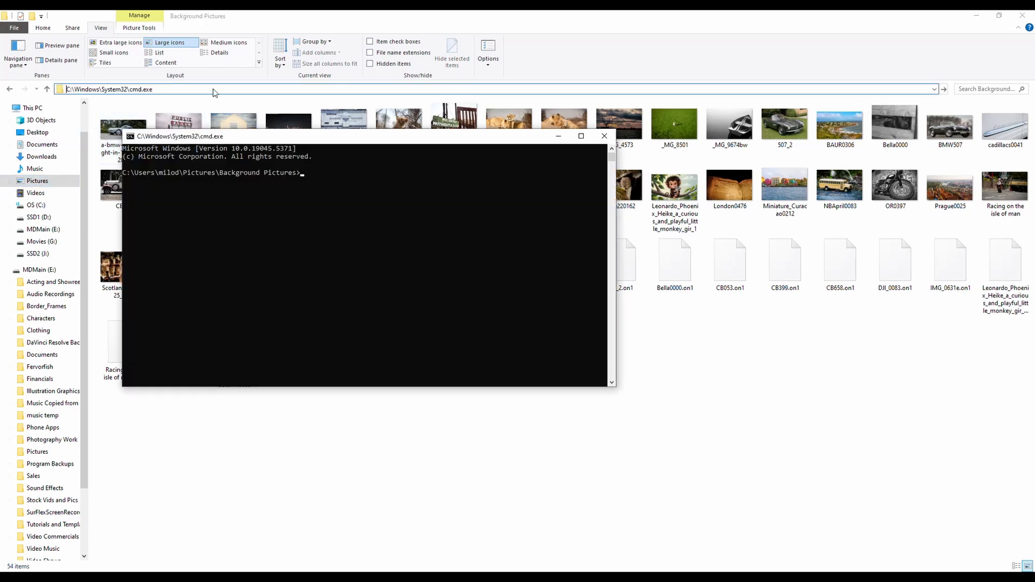
{"action": "type", "text": "dir /s /b > FileList.txt"}
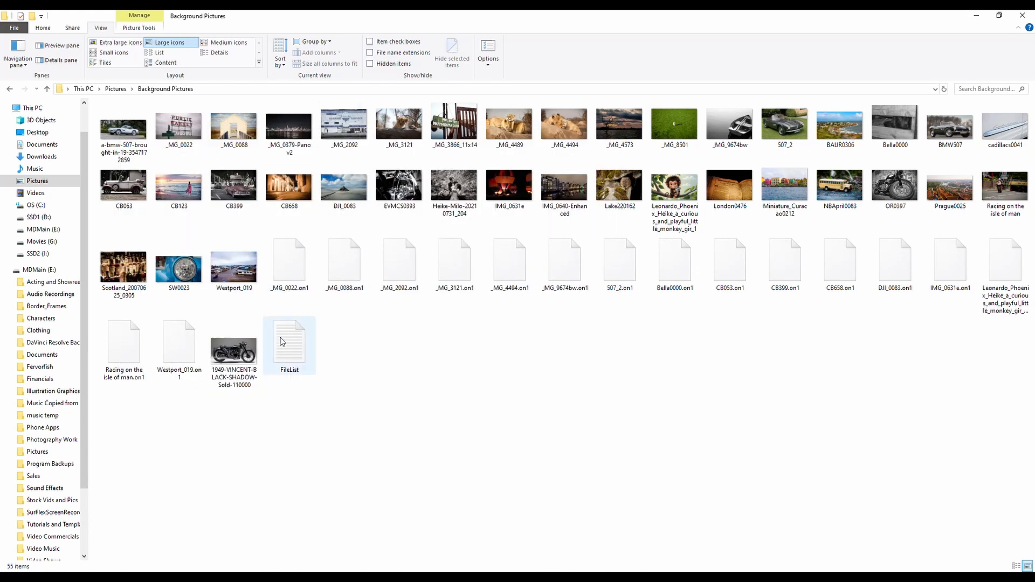
{"action": "double_click", "coordinate": [289, 336]}
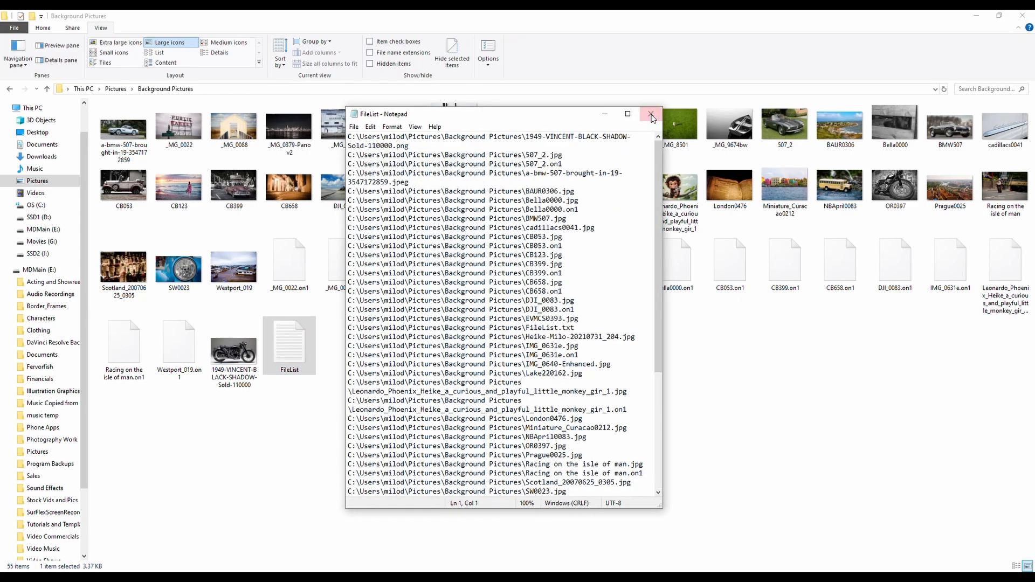
{"action": "left_click", "coordinate": [651, 115]}
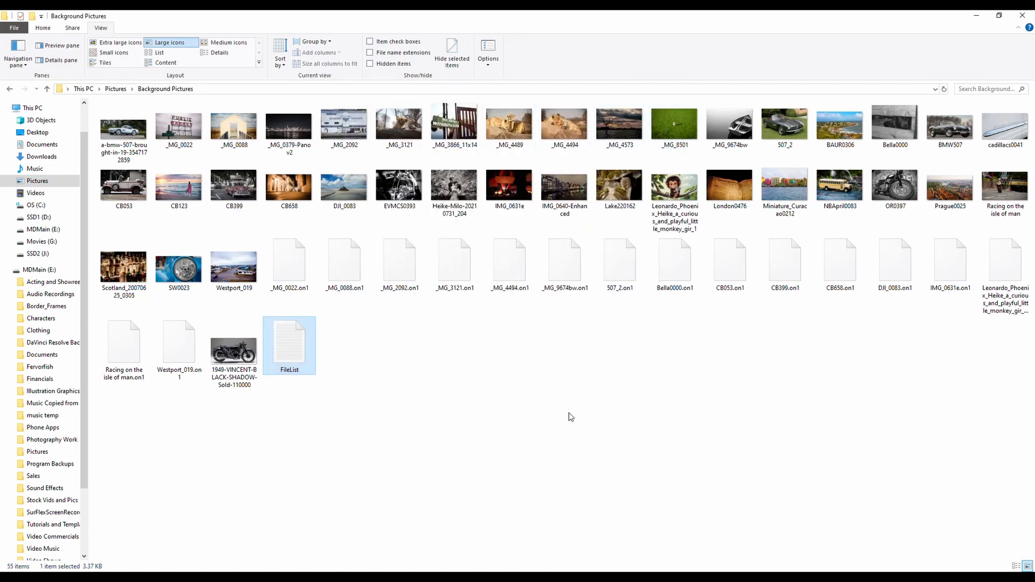
{"action": "mouse_move", "coordinate": [564, 449]}
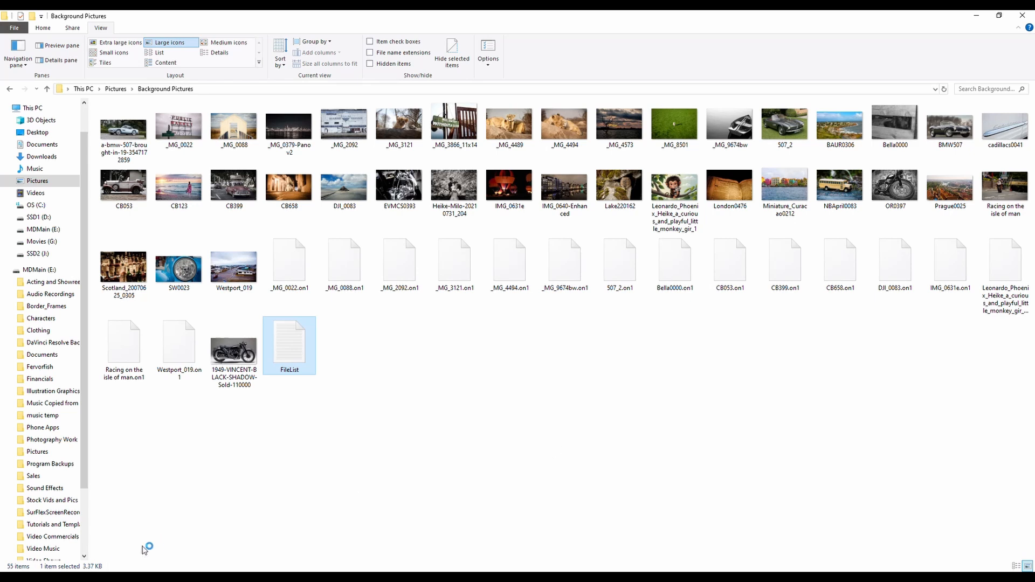
{"action": "mouse_move", "coordinate": [602, 371]}
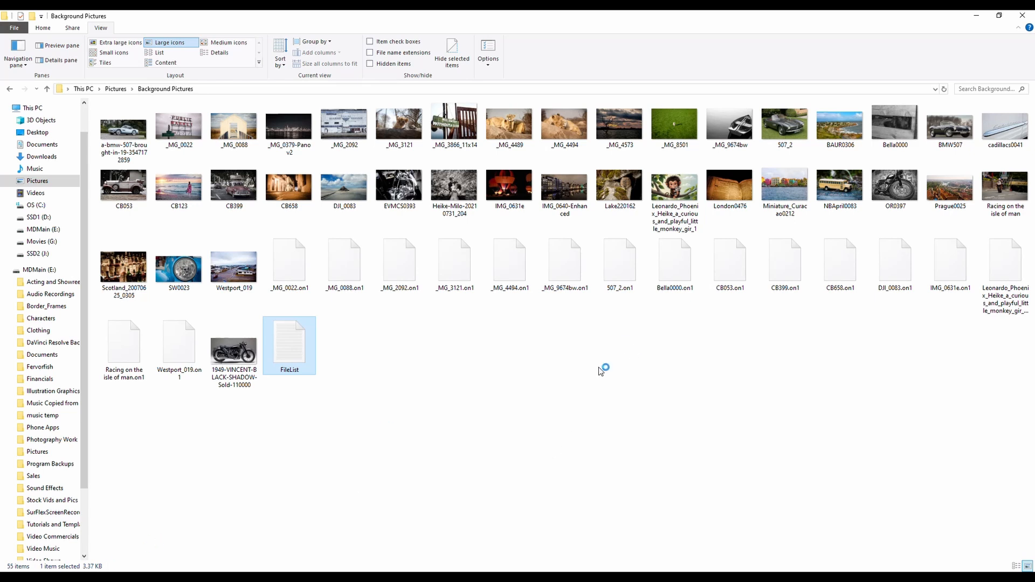
{"action": "type", "text": "C:\\Windows\\System32\\cmd.exe"}
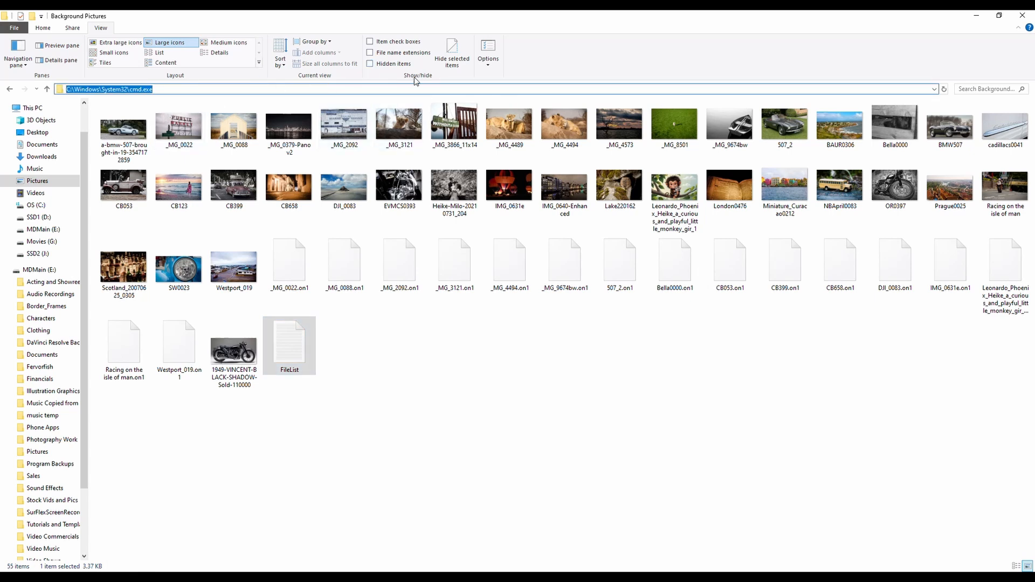
{"action": "mouse_move", "coordinate": [476, 224]}
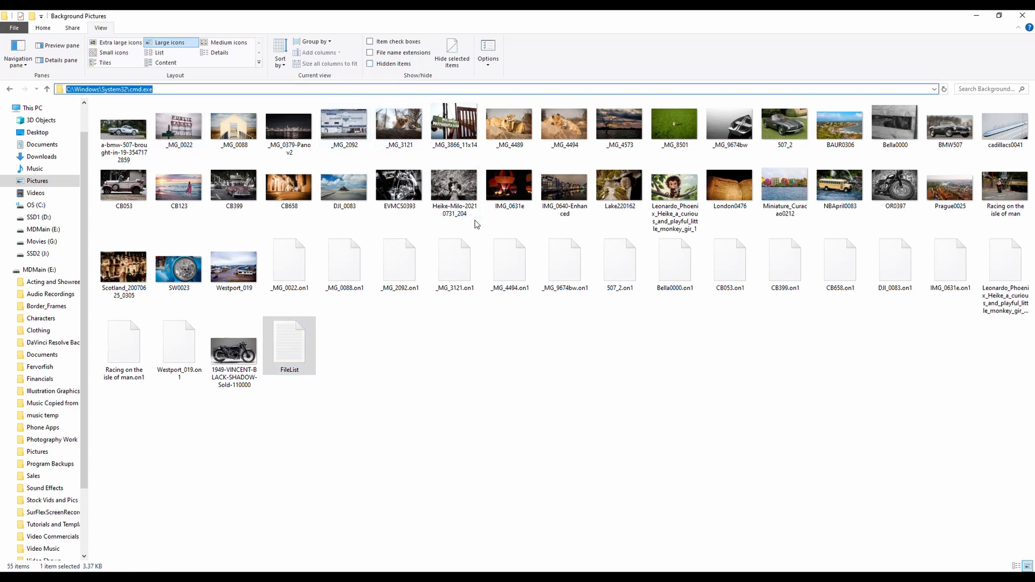